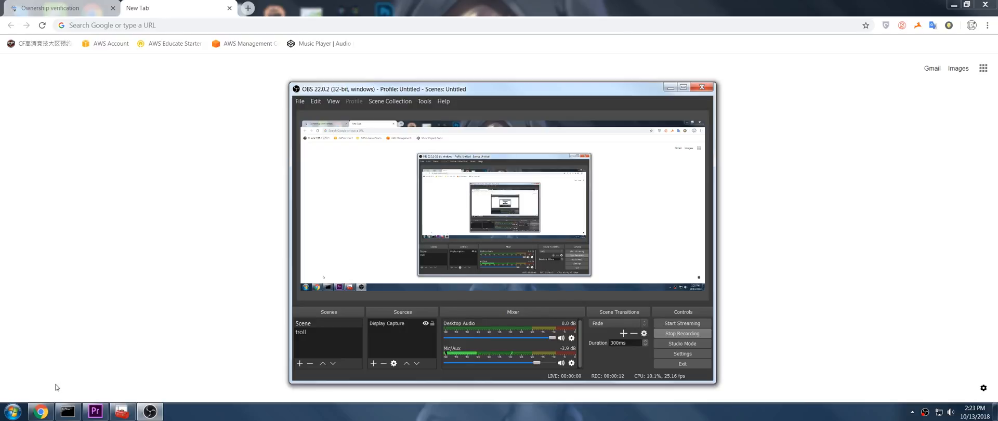
Launch GeForce Experience from the taskbar to reproduce its 'Something went wrong' error.
left_click(10, 412)
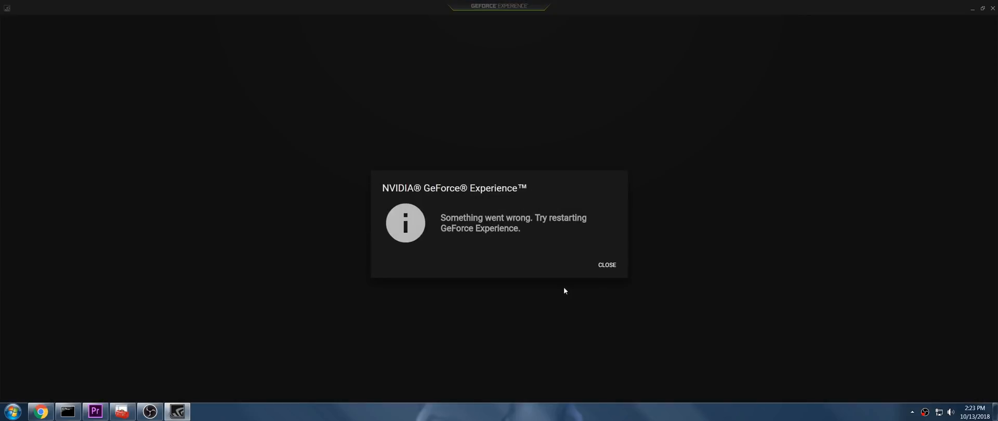
mouse_move(779, 292)
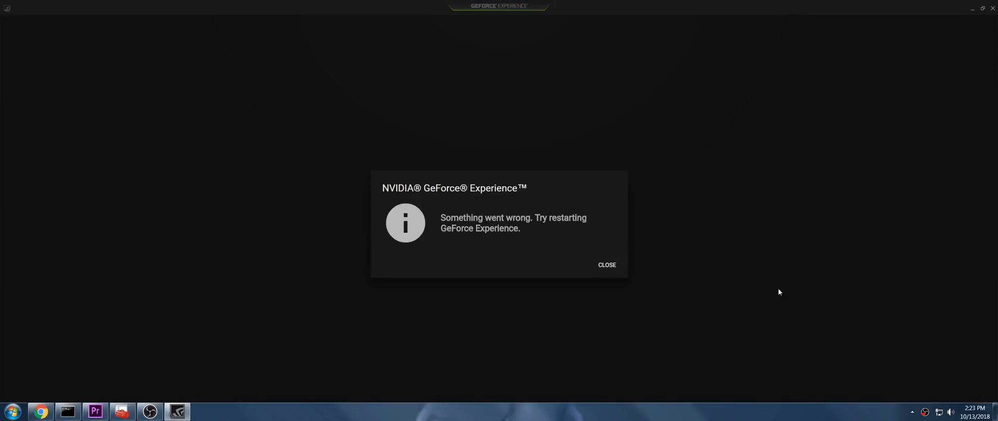
Close the GeForce Experience 'Something went wrong' error message.
left_click(605, 264)
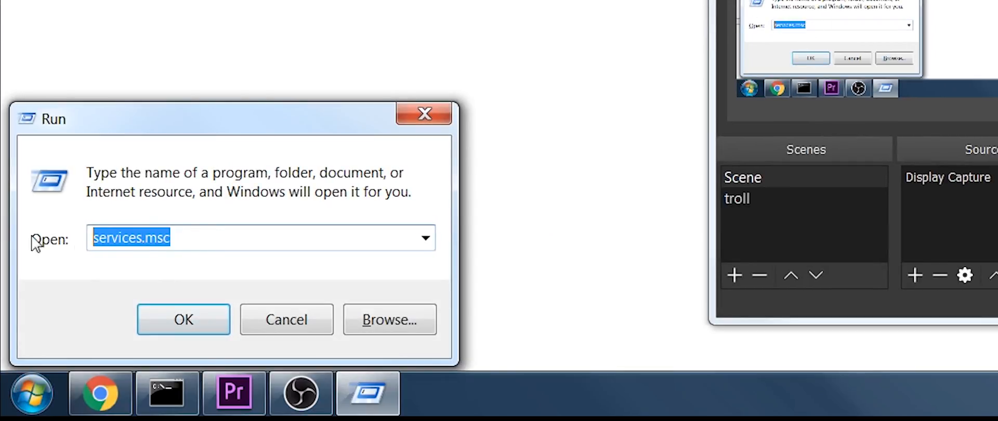
Run services.msc from the Run dialog to open the Services console.
left_click(183, 319)
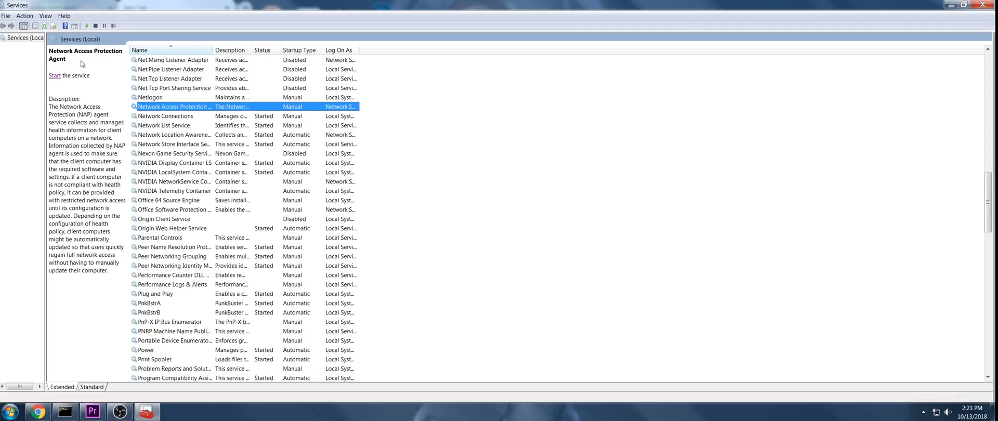
Open NVIDIA Telemetry Container's properties to view its Log On settings.
left_click(173, 182)
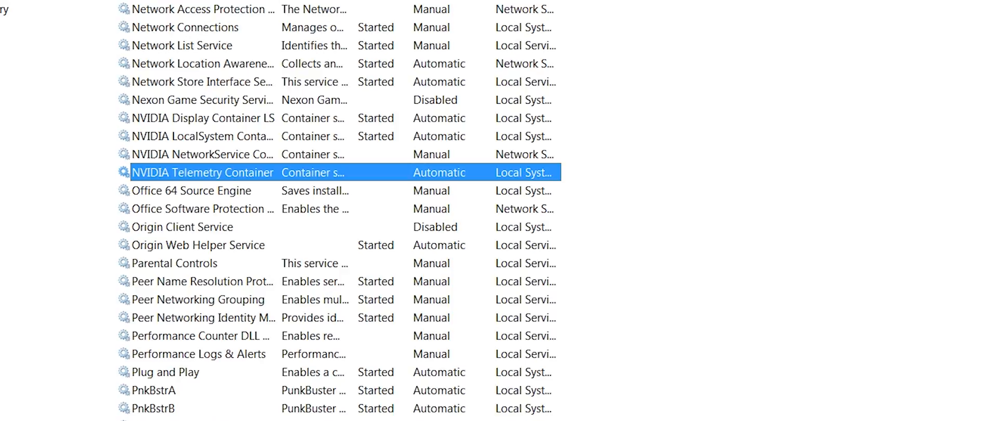
mouse_move(286, 183)
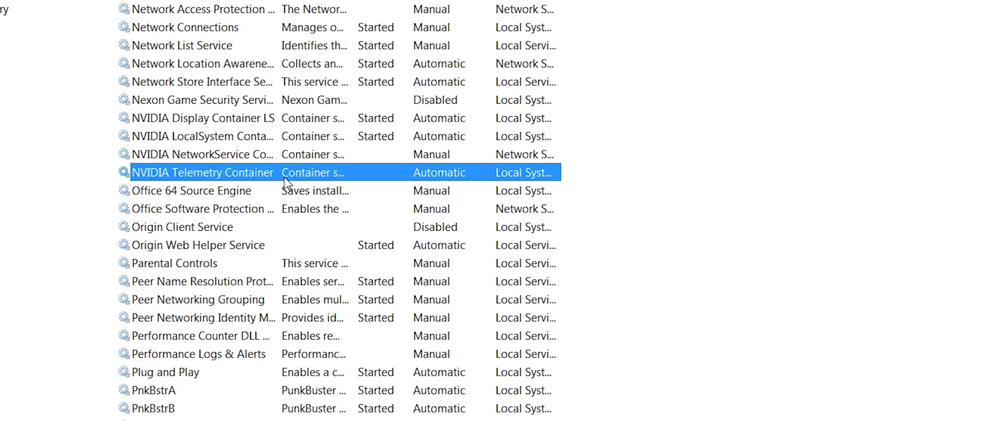
double_click(202, 173)
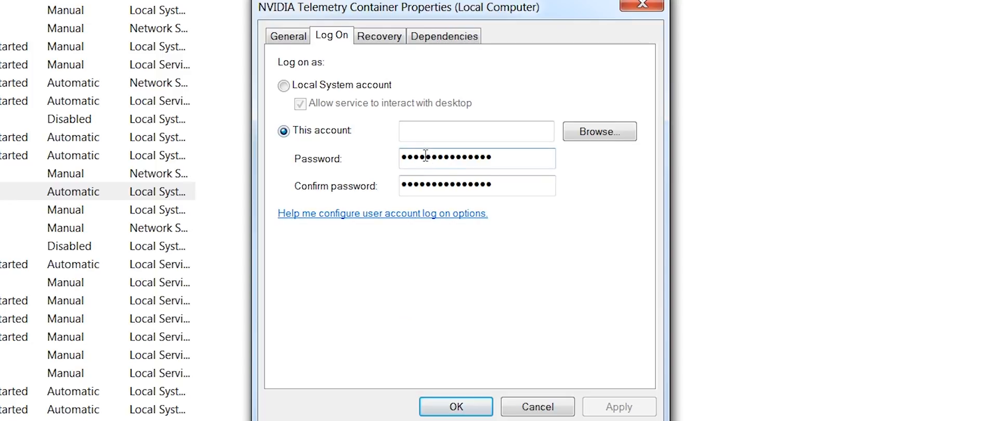
Switch NVIDIA Telemetry Container to Local System log-on with desktop interaction, and start it.
left_click(283, 84)
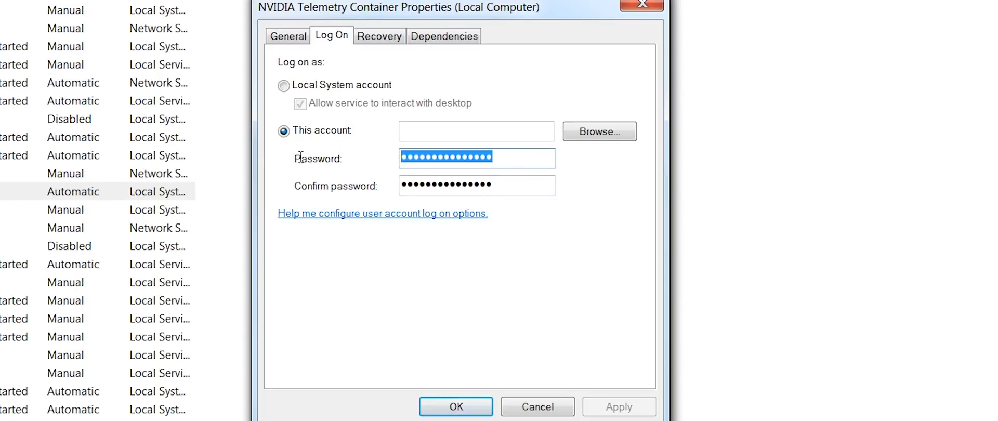
mouse_move(332, 145)
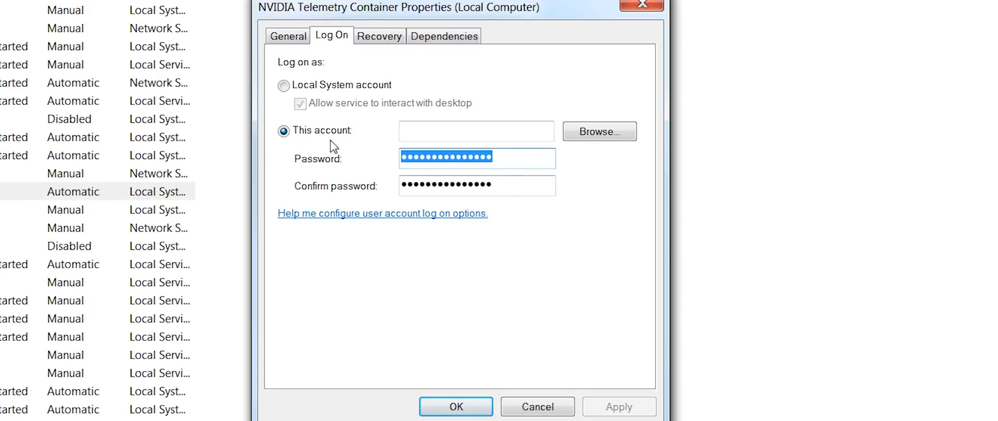
mouse_move(311, 127)
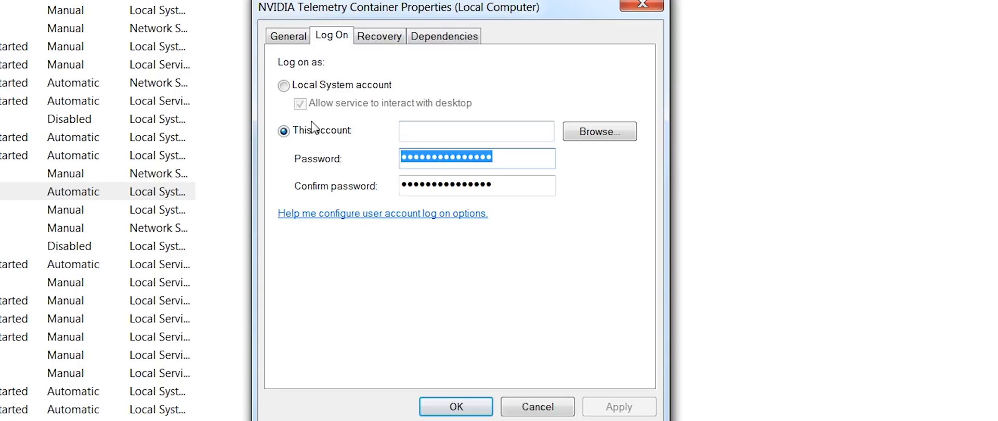
left_click(284, 85)
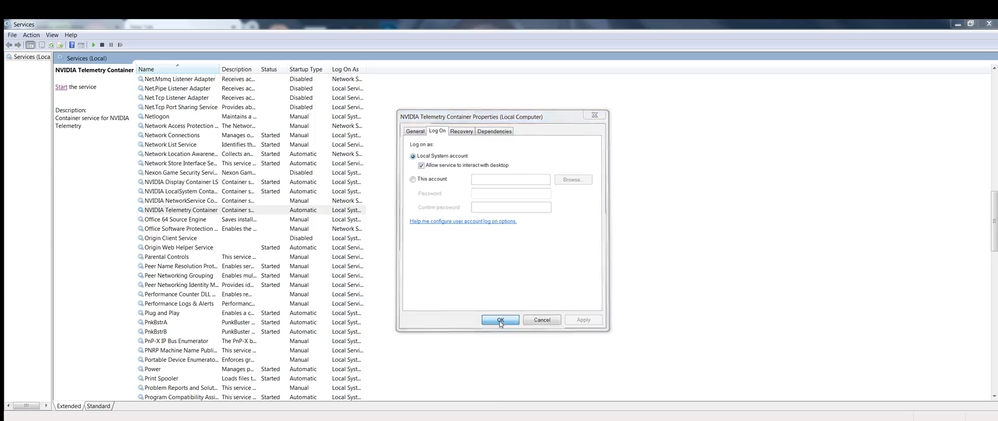
left_click(501, 319)
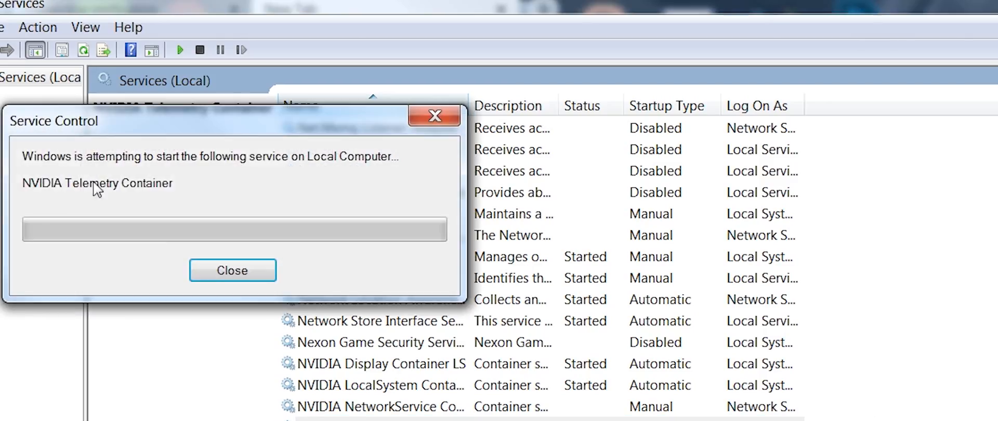
left_click(232, 271)
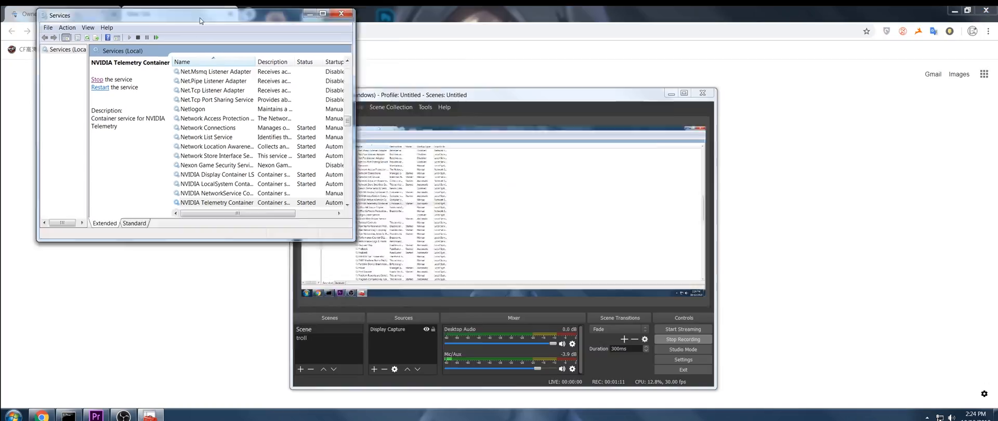
left_click(9, 416)
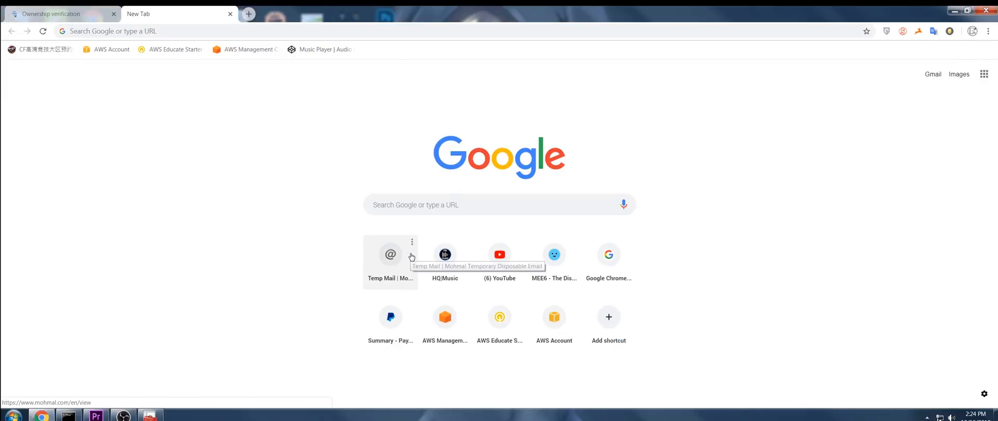
mouse_move(232, 173)
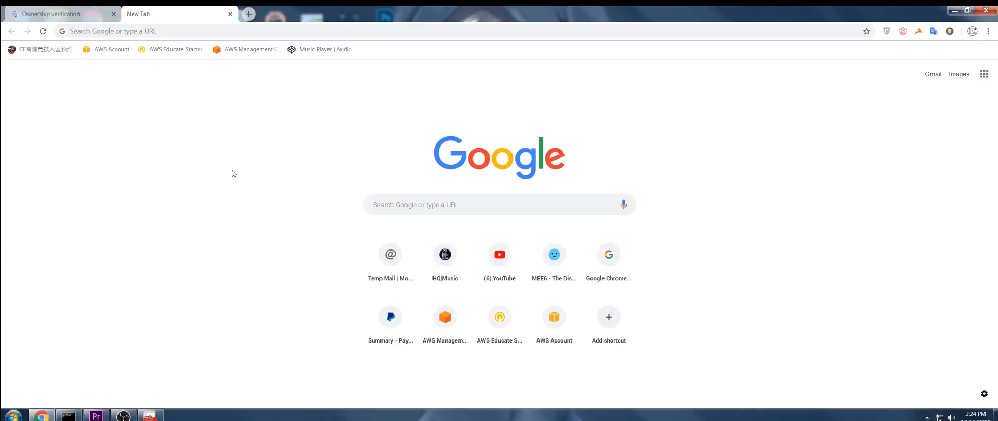